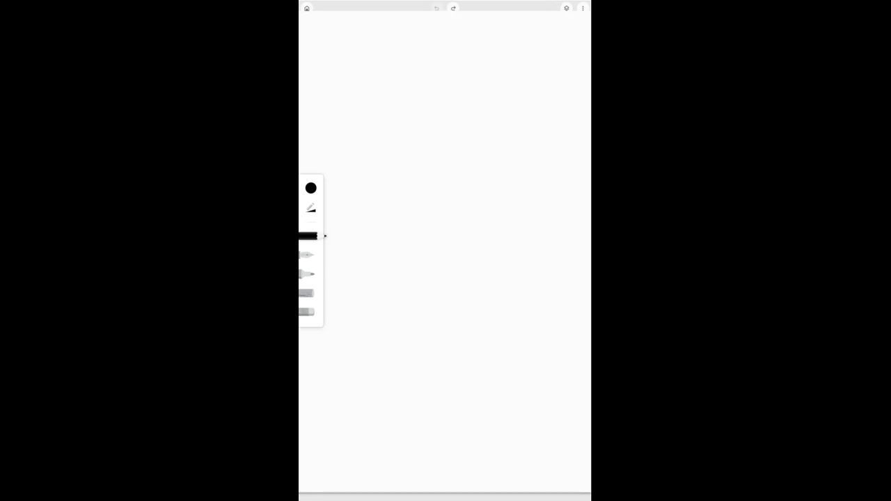
Sketch a quick stick figure with head, body, arms and legs, then clear the canvas.
{"action": "left_click_drag", "start_coordinate": [453, 83], "coordinate": [459, 125]}
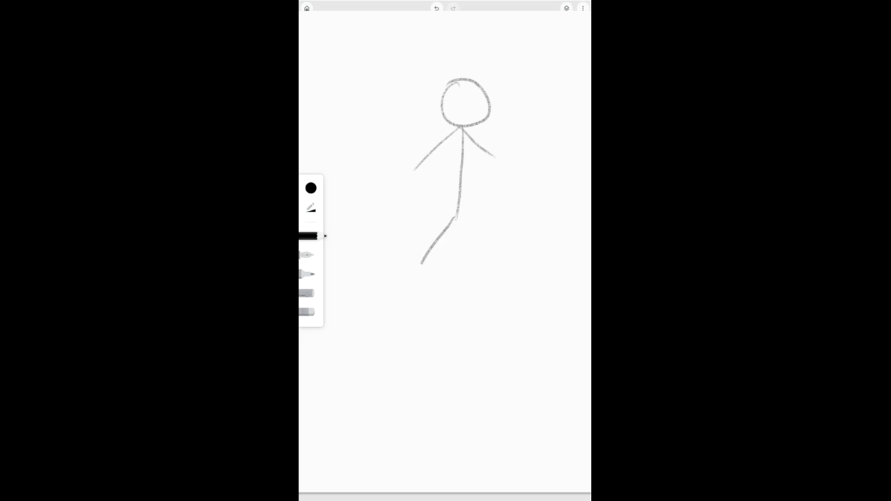
{"action": "left_click_drag", "start_coordinate": [459, 212], "coordinate": [500, 278]}
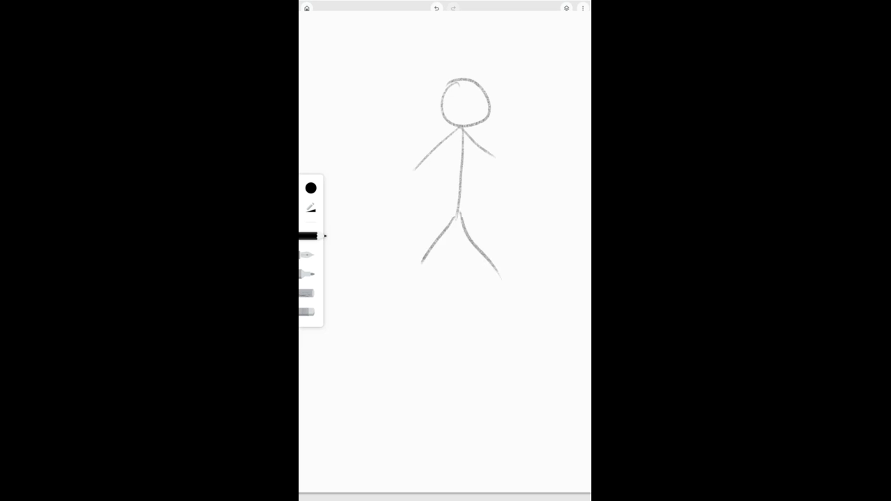
{"action": "left_click", "coordinate": [436, 7]}
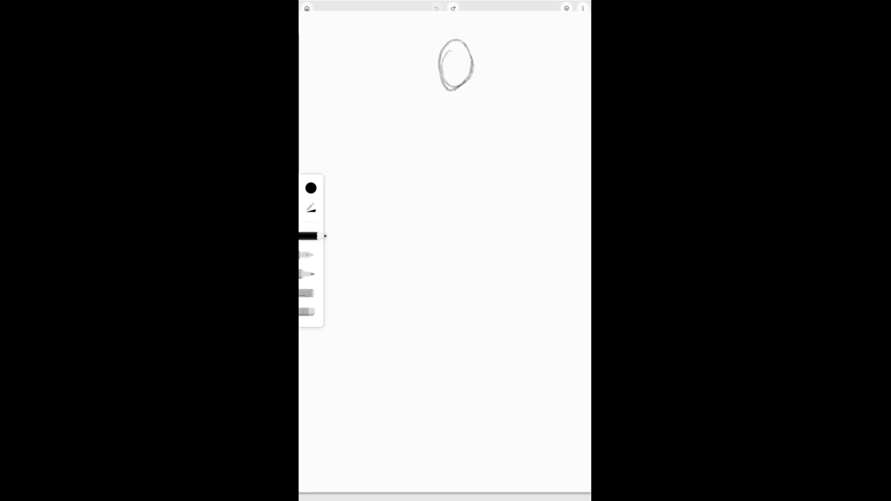
Draw an inverted triangle torso with a shoulder line and a rectangular hip block beneath it.
{"action": "left_click", "coordinate": [453, 8]}
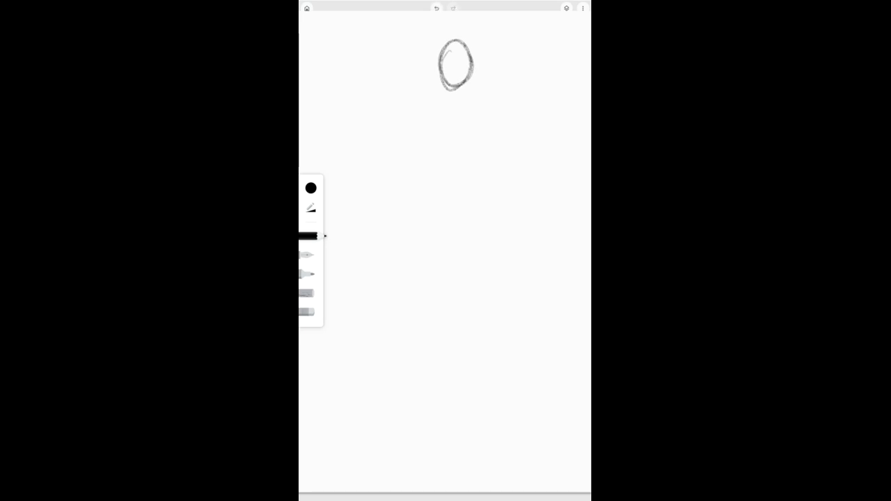
{"action": "left_click_drag", "start_coordinate": [424, 94], "coordinate": [494, 94]}
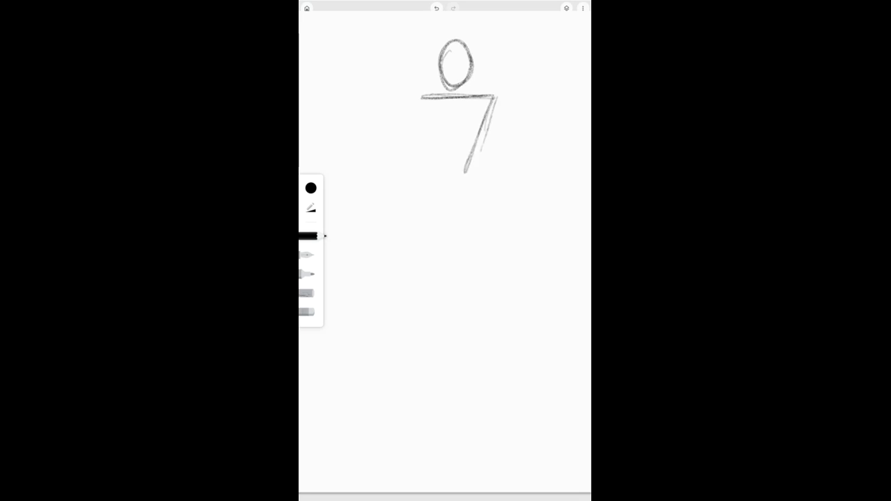
{"action": "left_click_drag", "start_coordinate": [424, 101], "coordinate": [463, 178]}
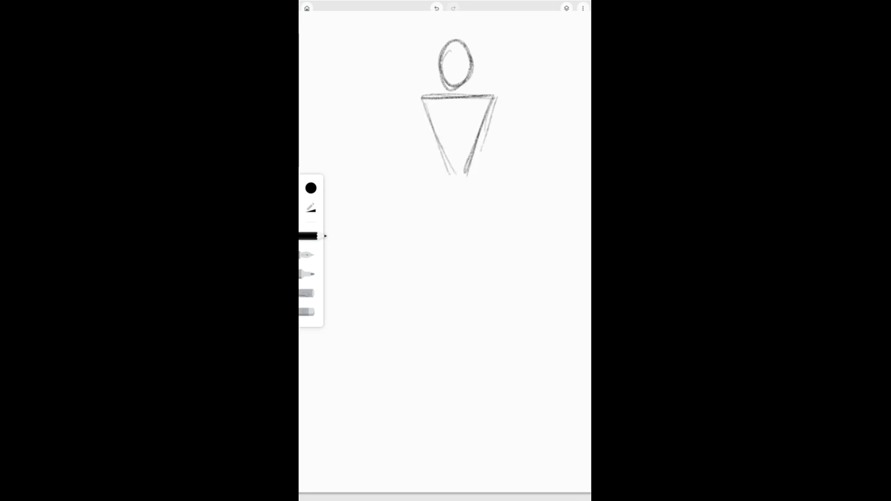
{"action": "left_click_drag", "start_coordinate": [473, 167], "coordinate": [446, 178]}
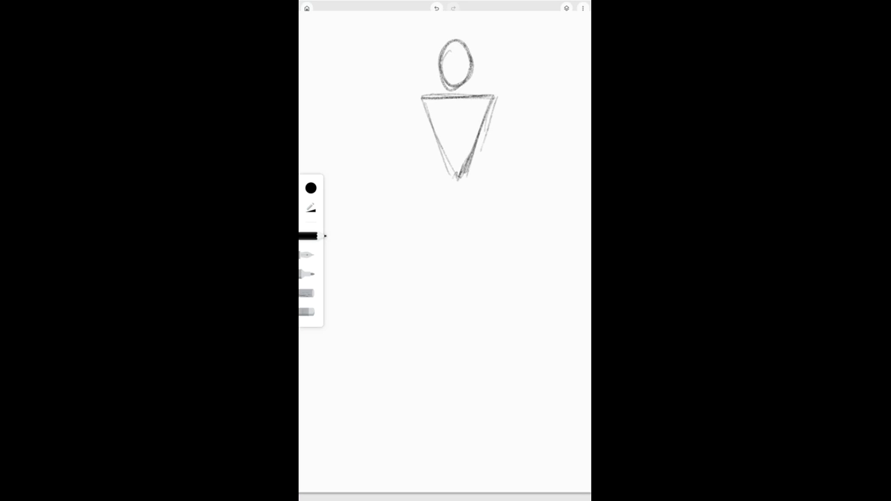
{"action": "left_click_drag", "start_coordinate": [435, 190], "coordinate": [494, 188]}
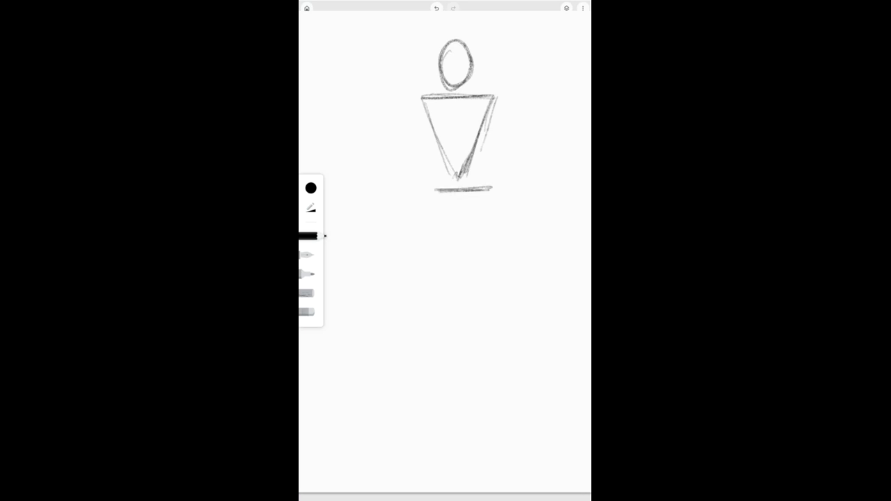
{"action": "left_click_drag", "start_coordinate": [431, 195], "coordinate": [498, 219]}
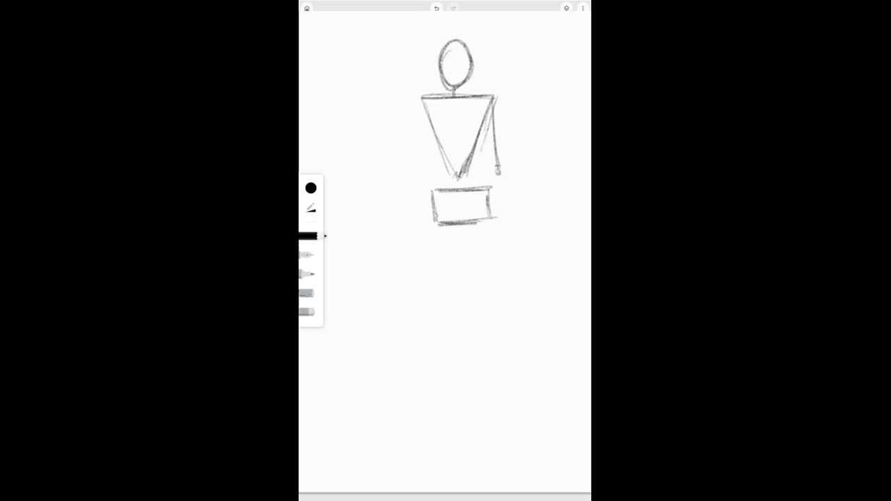
Draw both arms with elbow and wrist joints and the legs down past the knees.
{"action": "left_click_drag", "start_coordinate": [500, 172], "coordinate": [508, 258]}
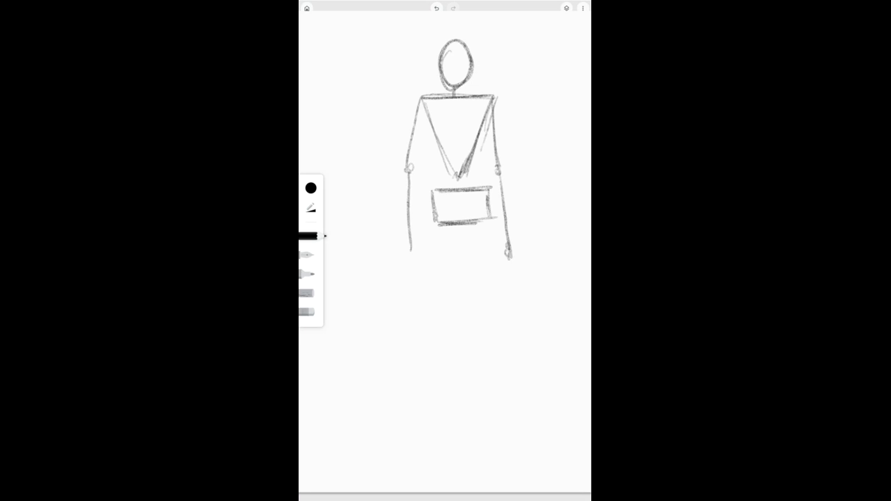
{"action": "left_click_drag", "start_coordinate": [412, 244], "coordinate": [413, 278]}
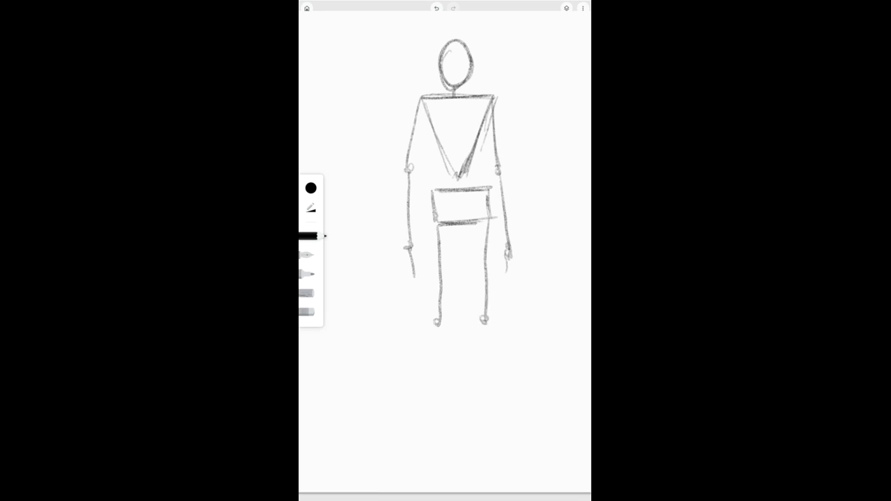
{"action": "left_click_drag", "start_coordinate": [438, 327], "coordinate": [442, 431]}
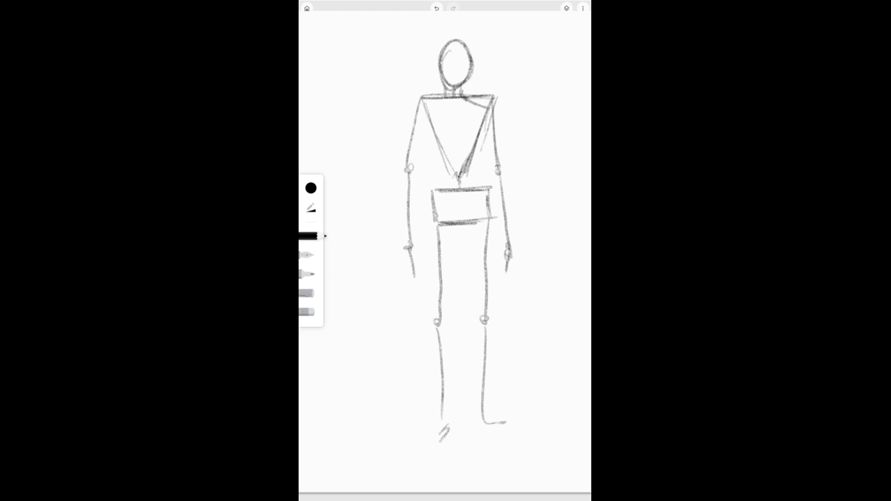
Outline a long-sleeved shirt with a neckline around the shoulders and arms.
{"action": "left_click_drag", "start_coordinate": [407, 104], "coordinate": [505, 104]}
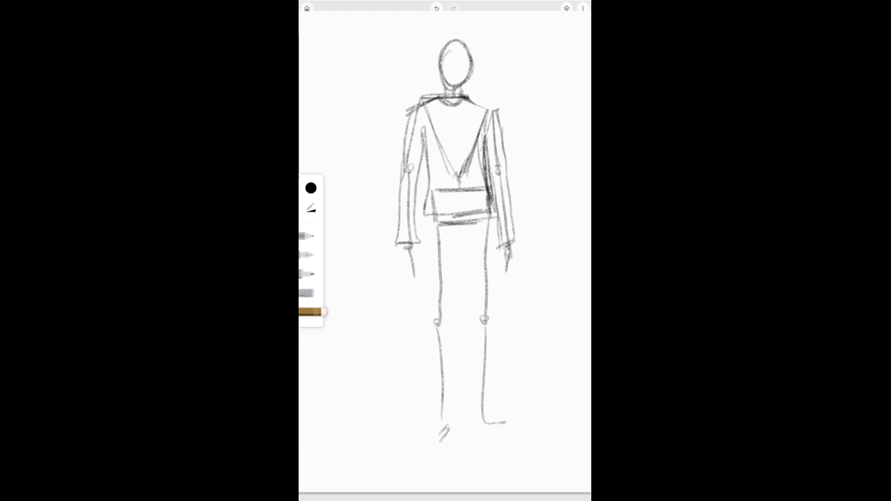
Erase the torso triangle and hip skeleton lines inside the shirt.
{"action": "left_click", "coordinate": [311, 208]}
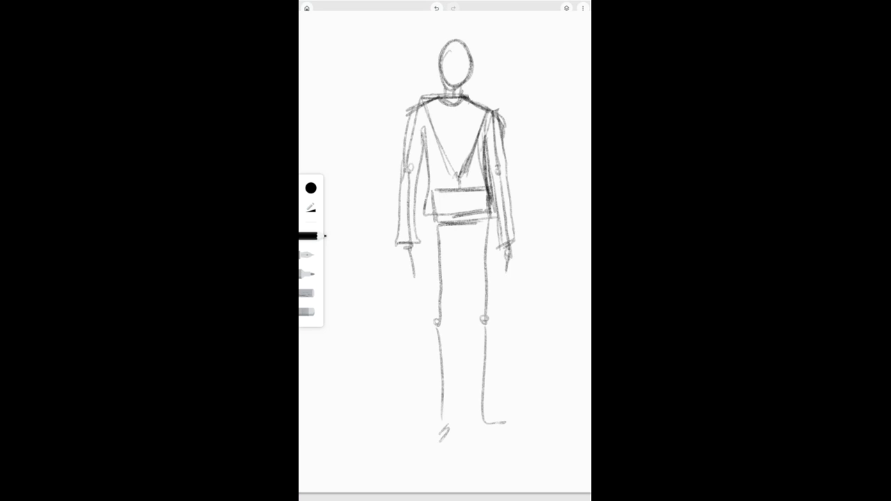
{"action": "left_click", "coordinate": [312, 312]}
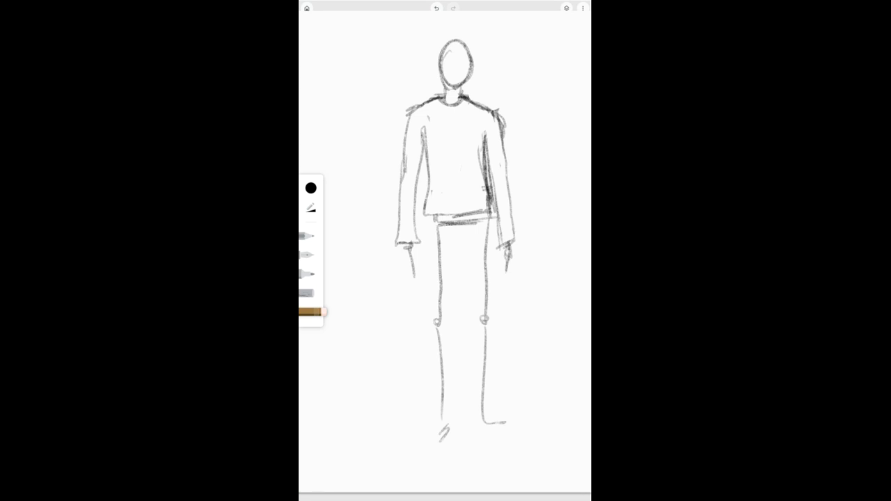
{"action": "left_click", "coordinate": [310, 235]}
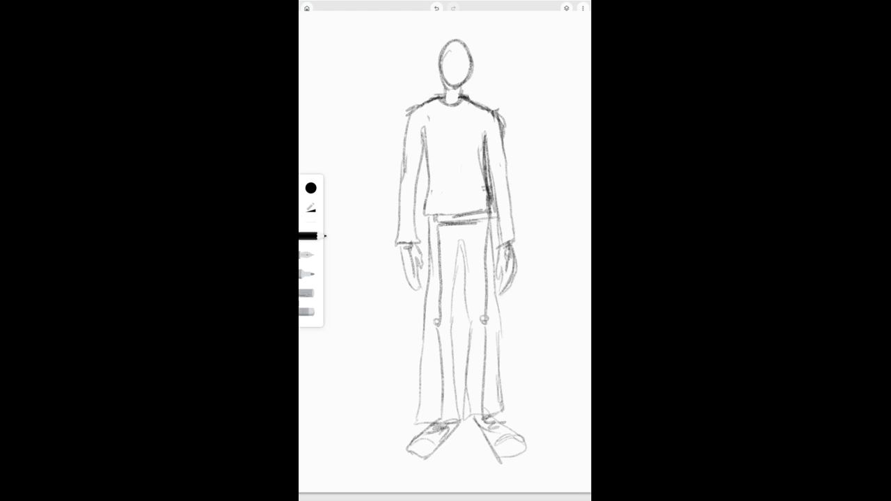
Erase the knee joints and leg lines inside the pants, then sketch a hair stroke.
{"action": "left_click", "coordinate": [312, 312]}
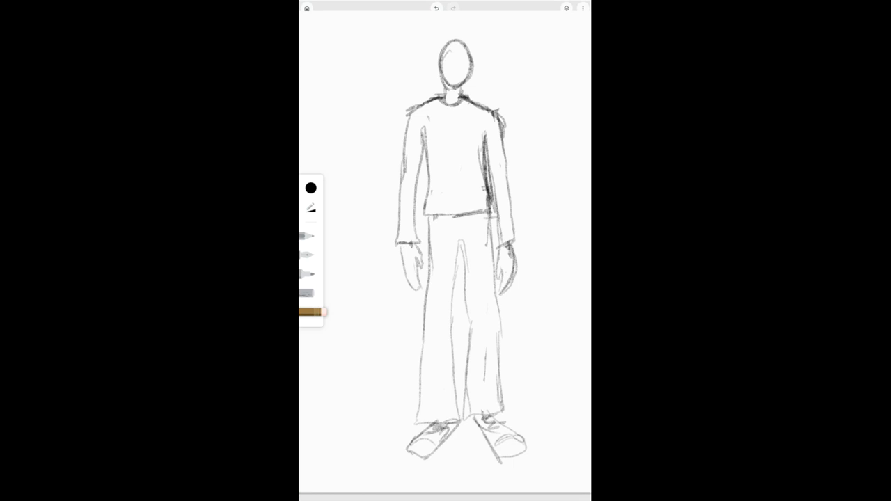
{"action": "left_click", "coordinate": [308, 235]}
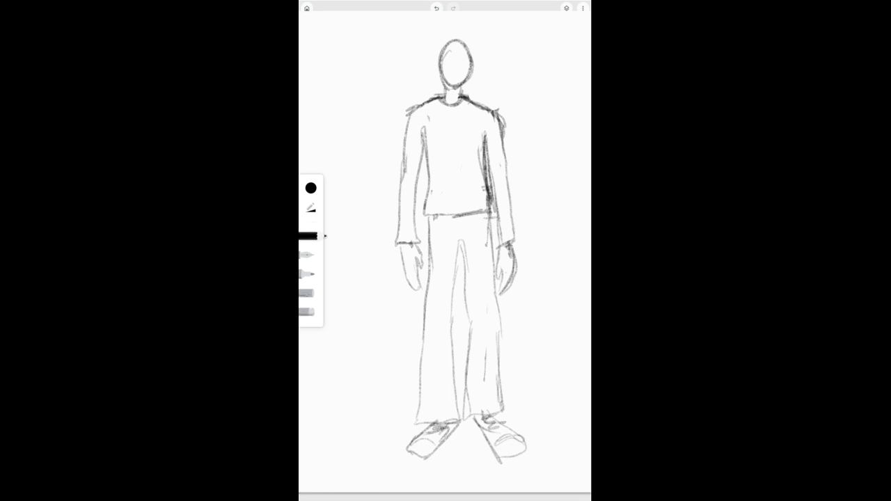
{"action": "left_click_drag", "start_coordinate": [428, 60], "coordinate": [467, 48]}
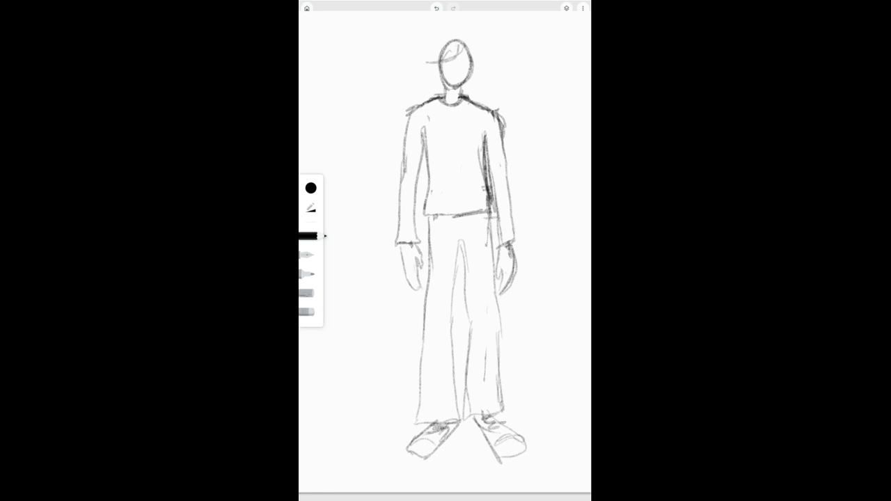